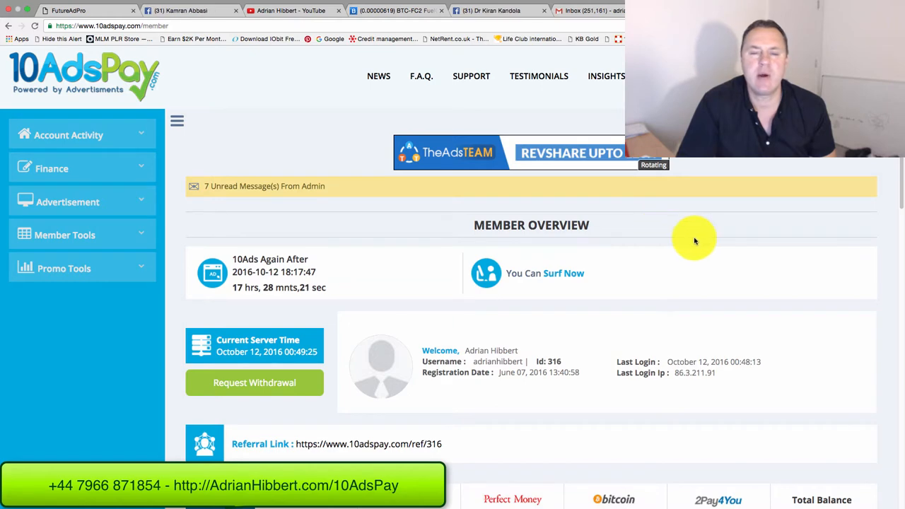
Scroll down the member dashboard before heading into the Finance menu
scroll(down, 3)
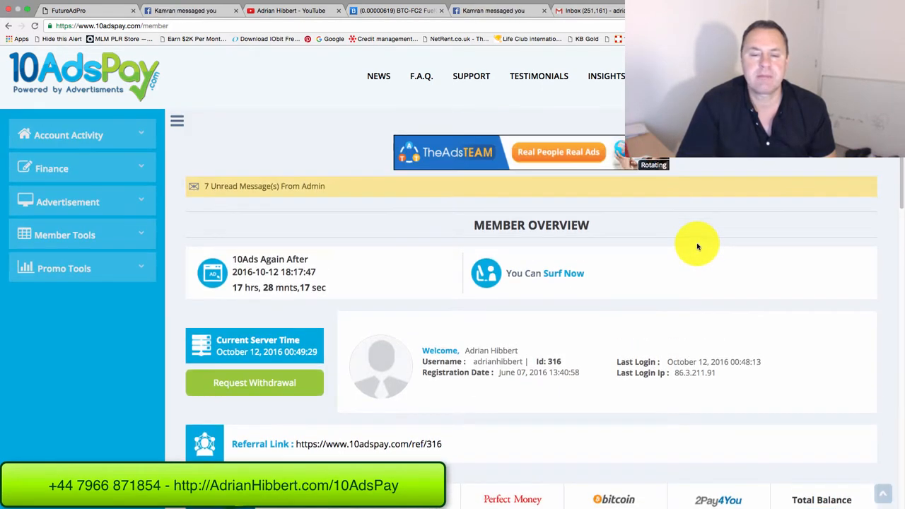
scroll(down, 3)
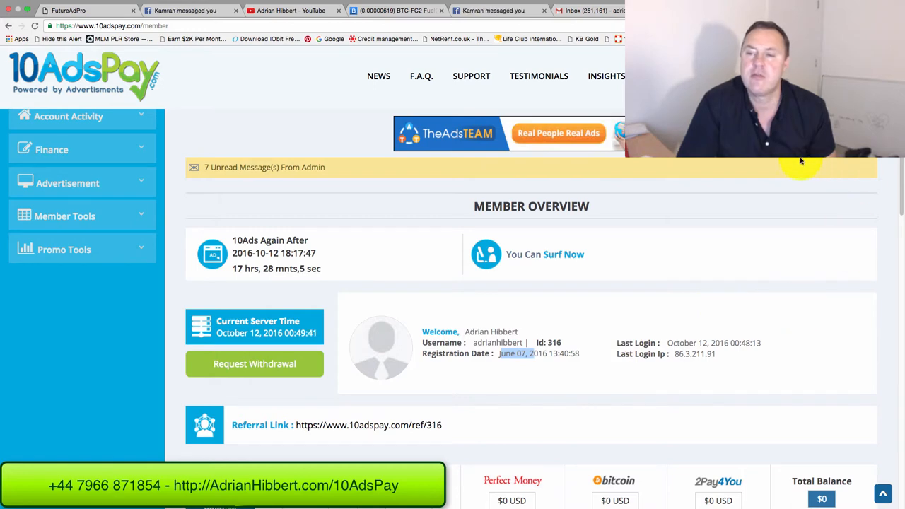
scroll(down, 3)
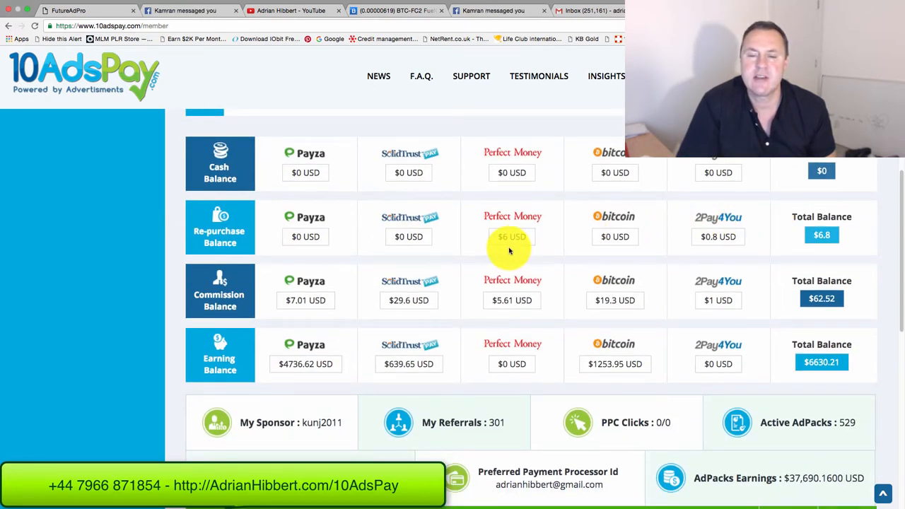
mouse_move(555, 251)
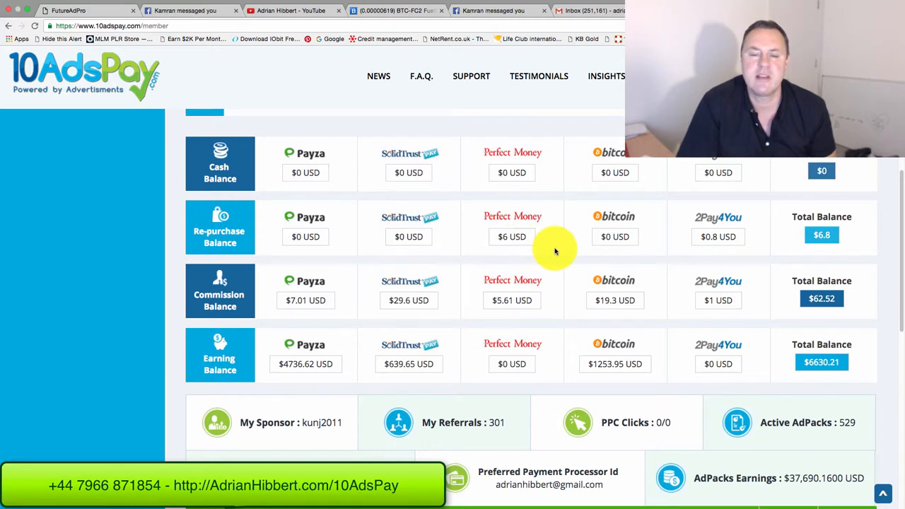
mouse_move(849, 427)
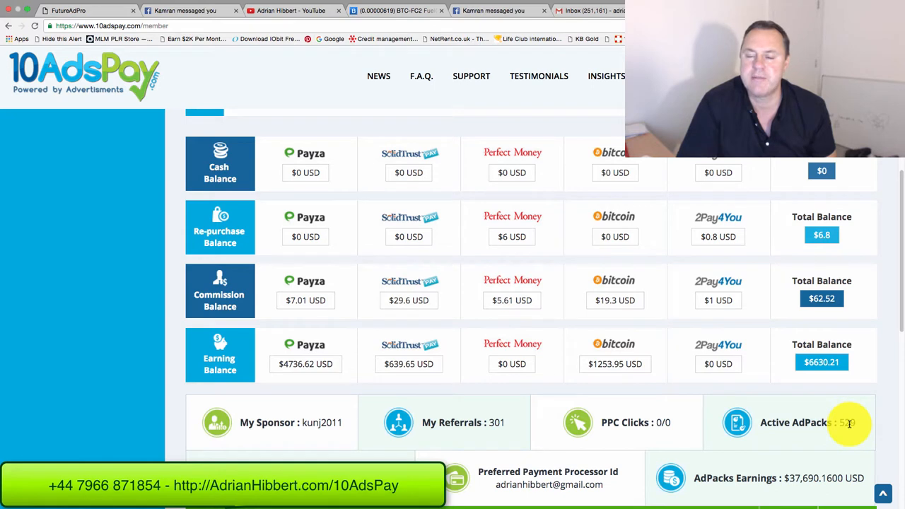
scroll(down, 3)
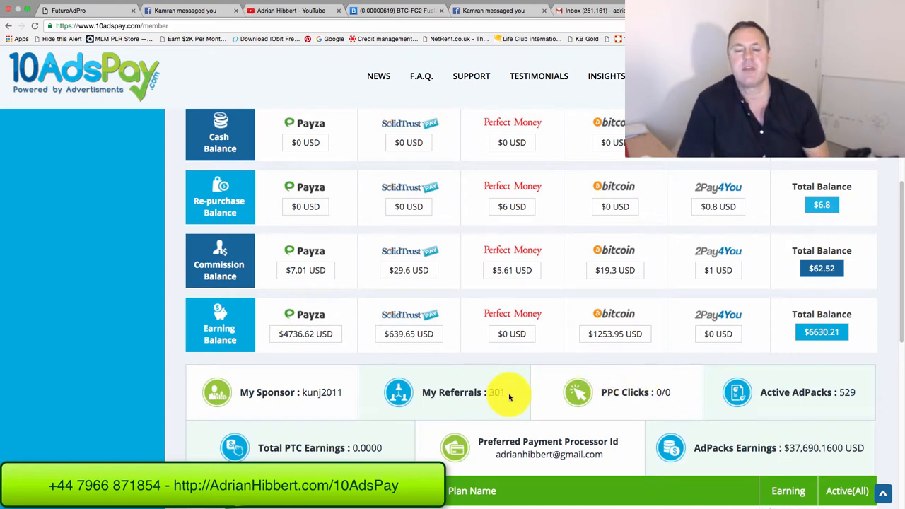
mouse_move(501, 392)
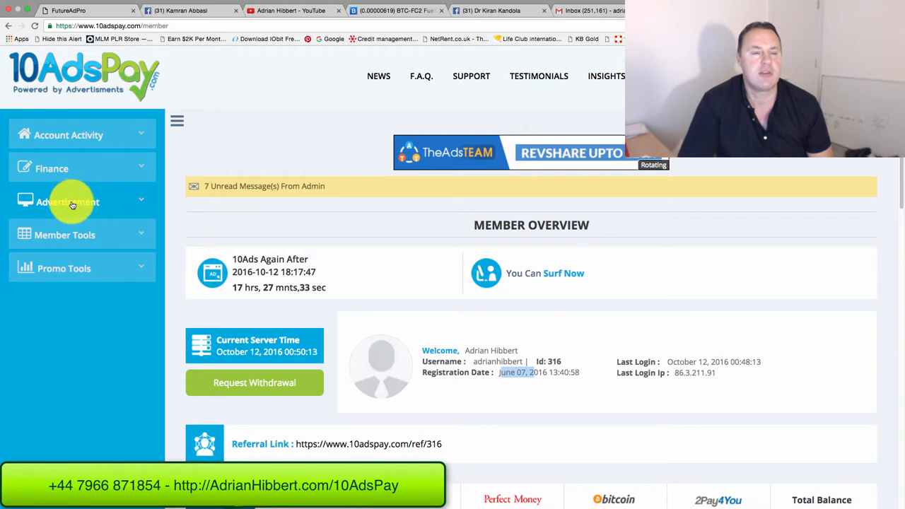
Review Withdrawal History under Finance: 28 Done Payza payouts of $250, totaling $4000
click(51, 168)
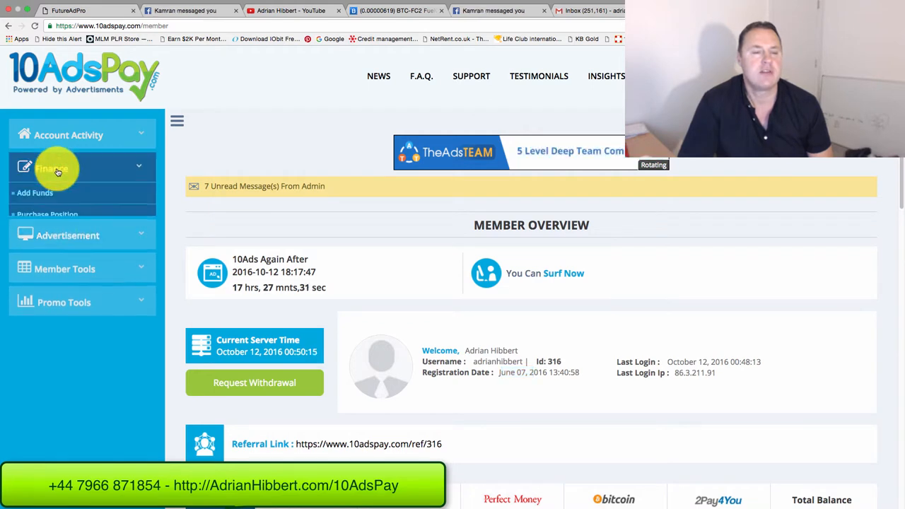
click(51, 168)
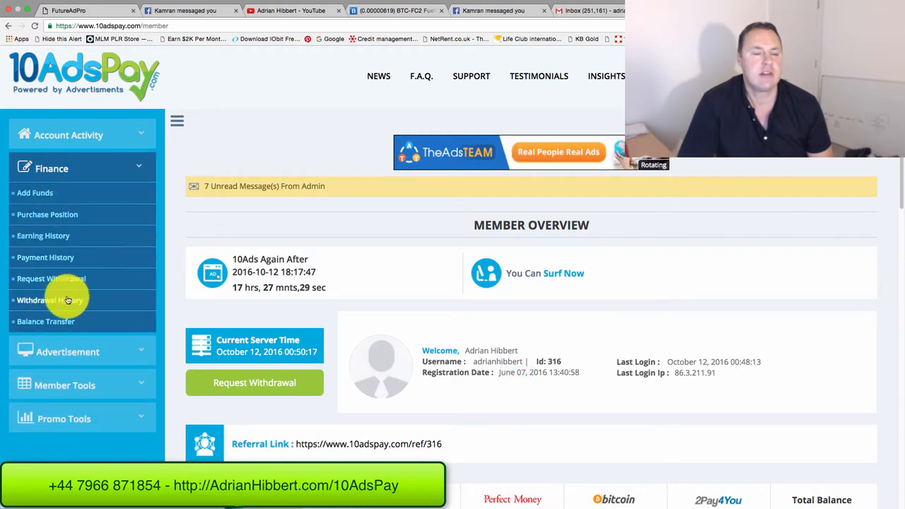
click(50, 300)
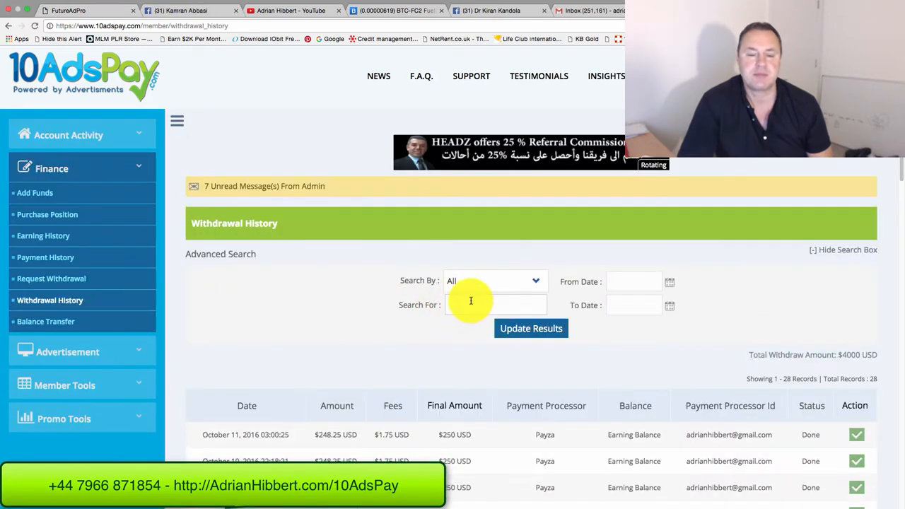
scroll(down, 3)
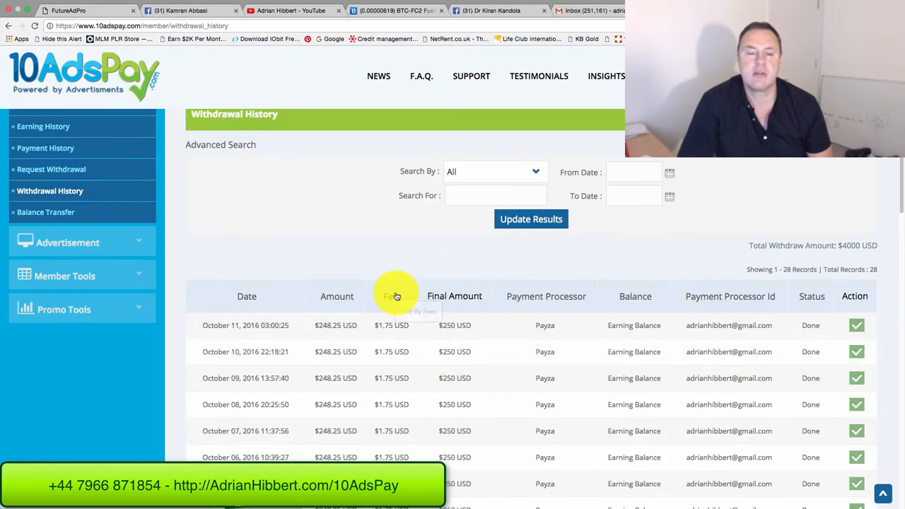
scroll(down, 3)
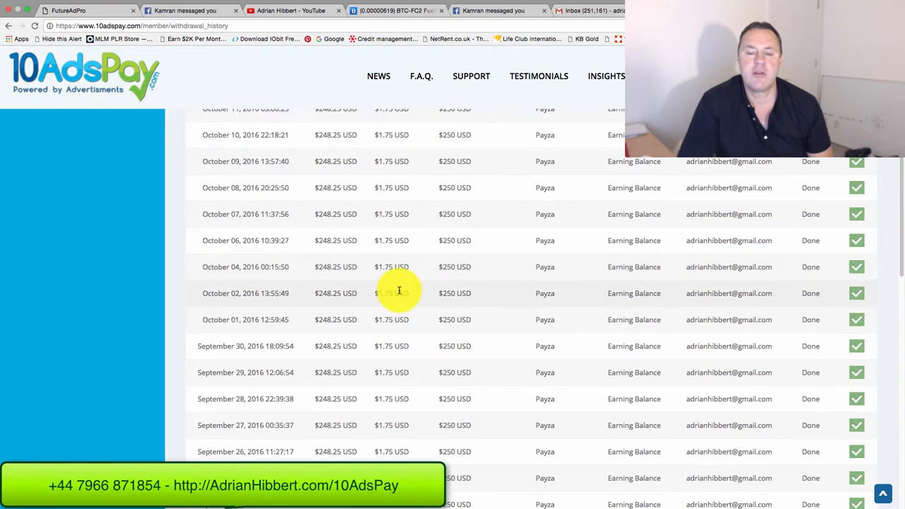
scroll(down, 3)
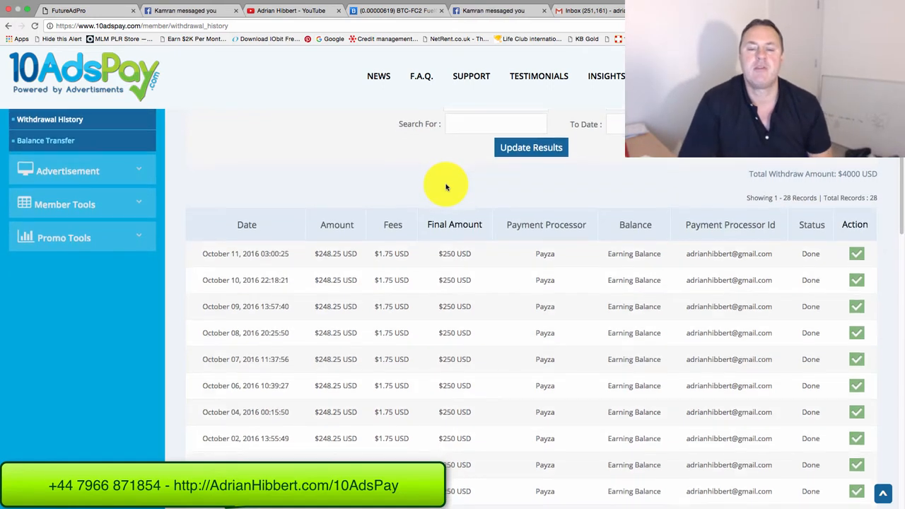
scroll(down, 3)
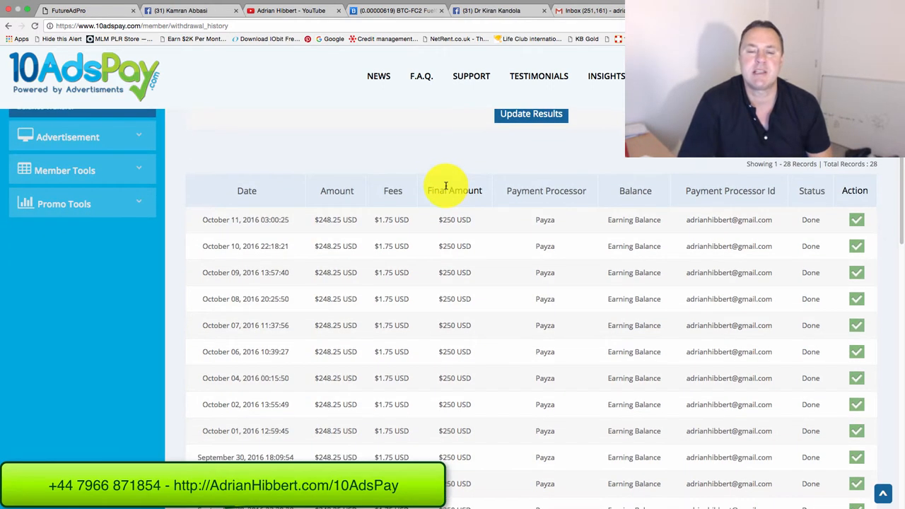
scroll(down, 3)
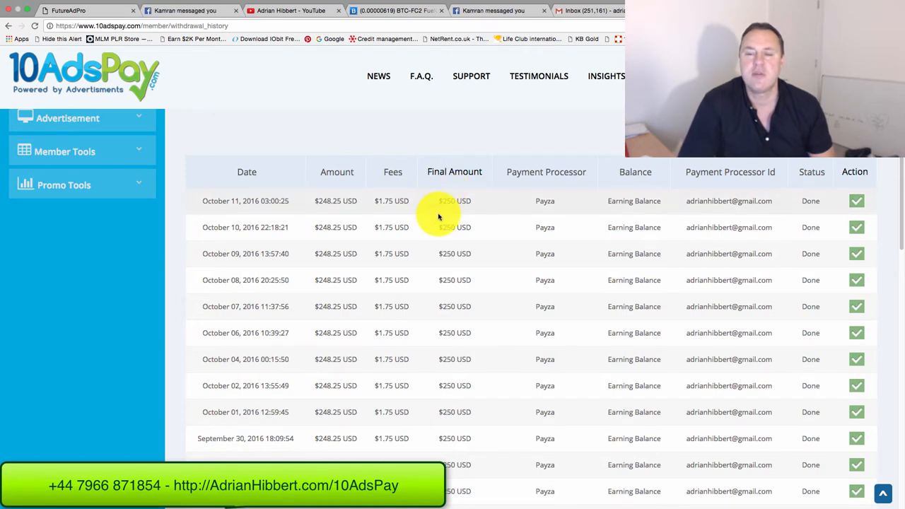
scroll(down, 3)
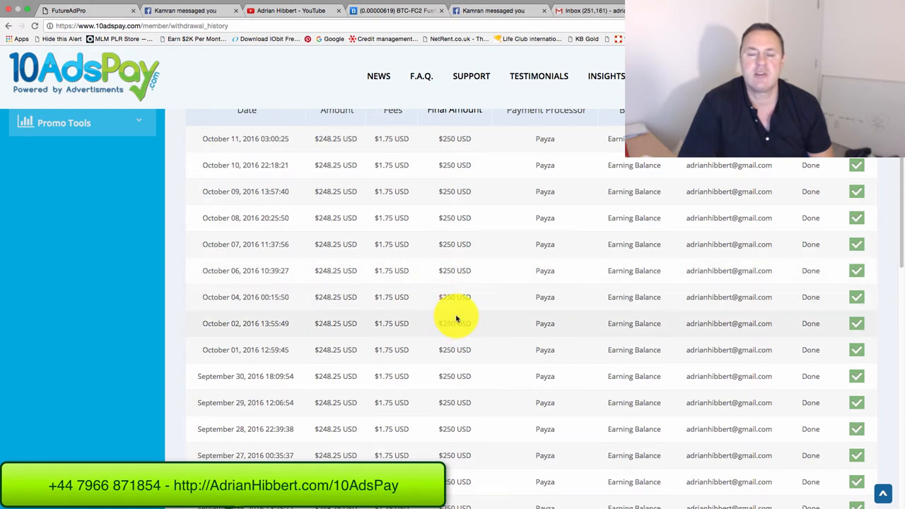
mouse_move(550, 292)
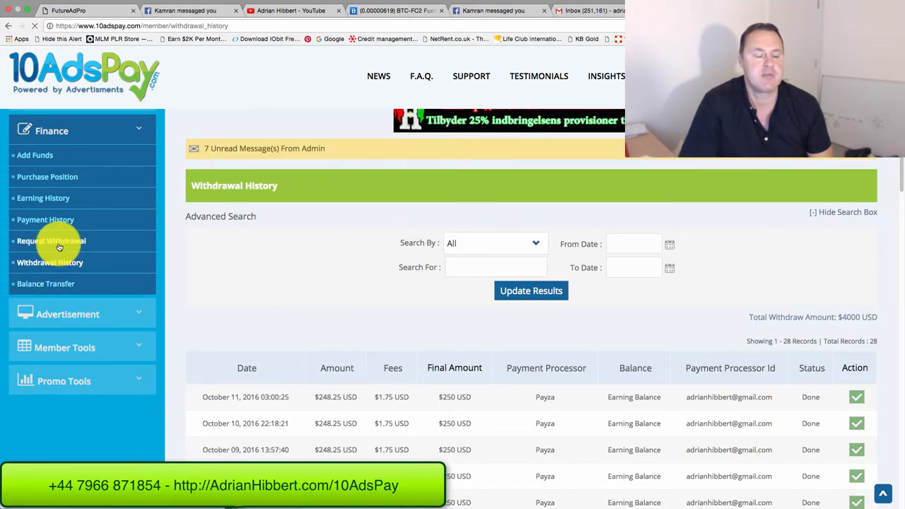
Request a $250 Payza withdrawal from Earning Balance and confirm it with the security answer
click(51, 240)
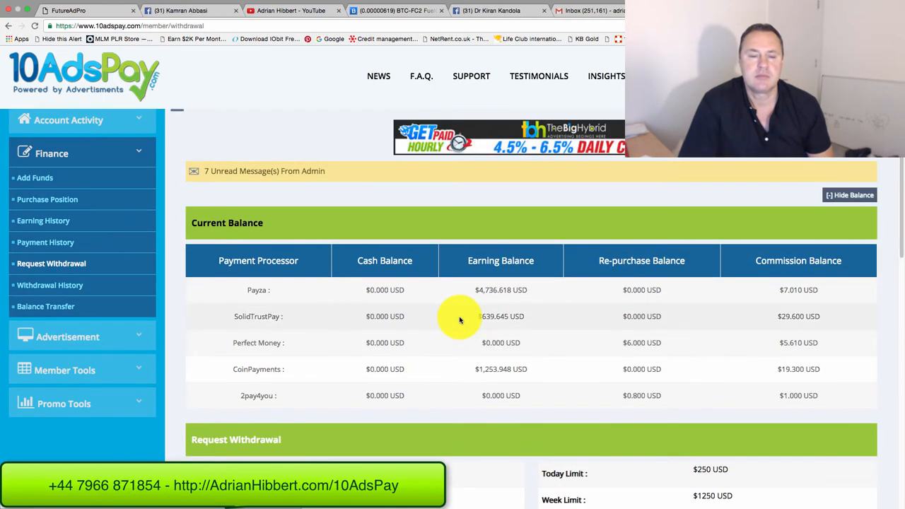
scroll(down, 3)
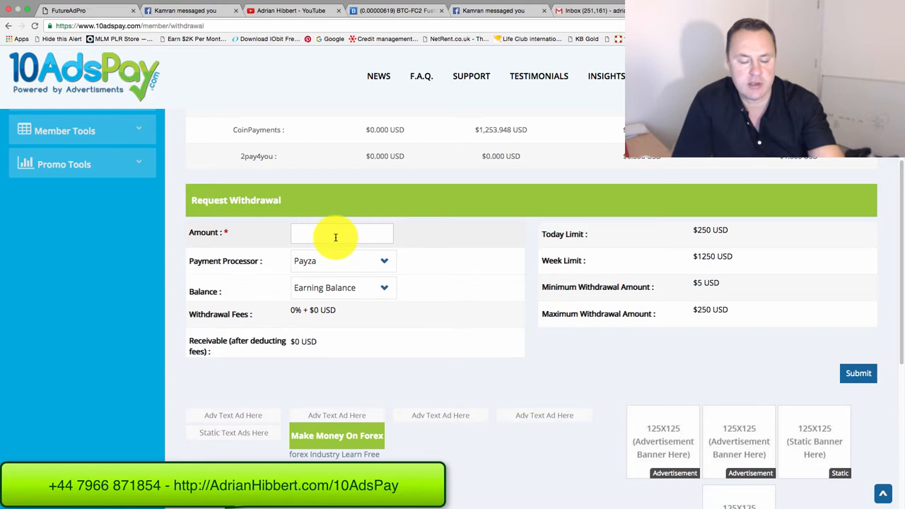
text(250)
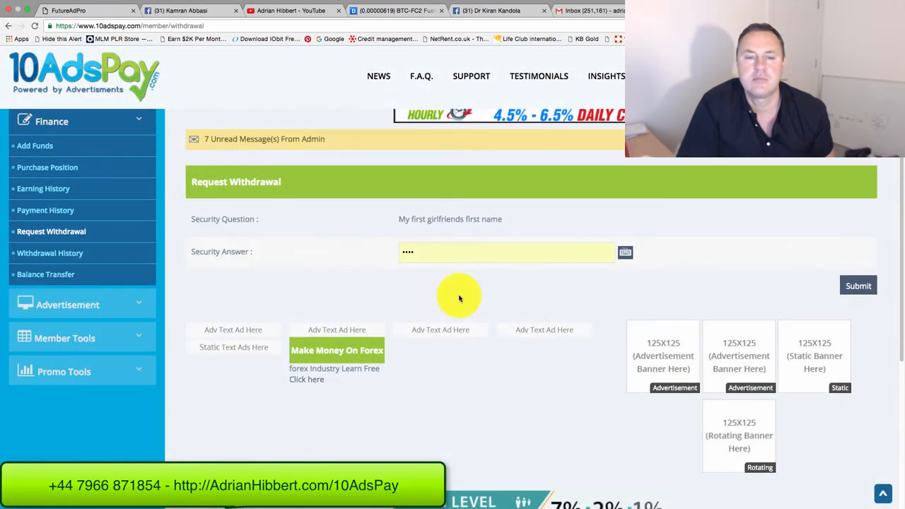
click(505, 252)
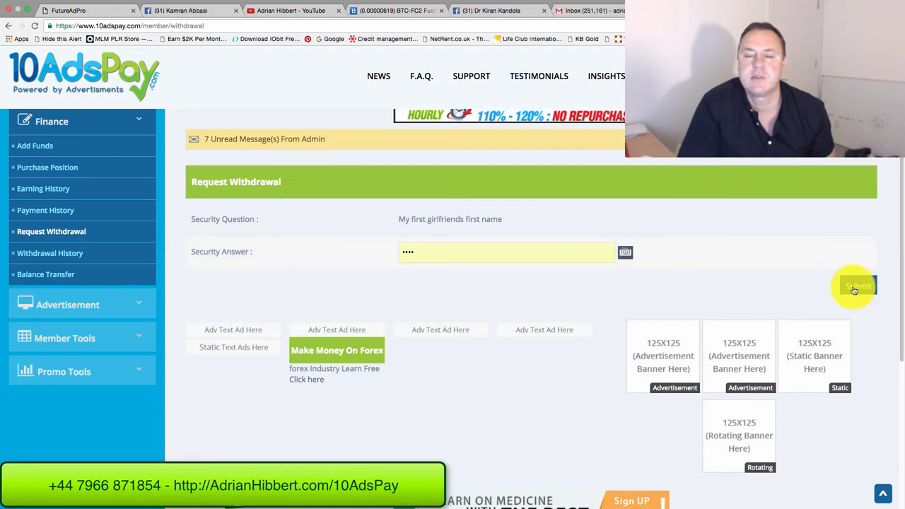
click(854, 285)
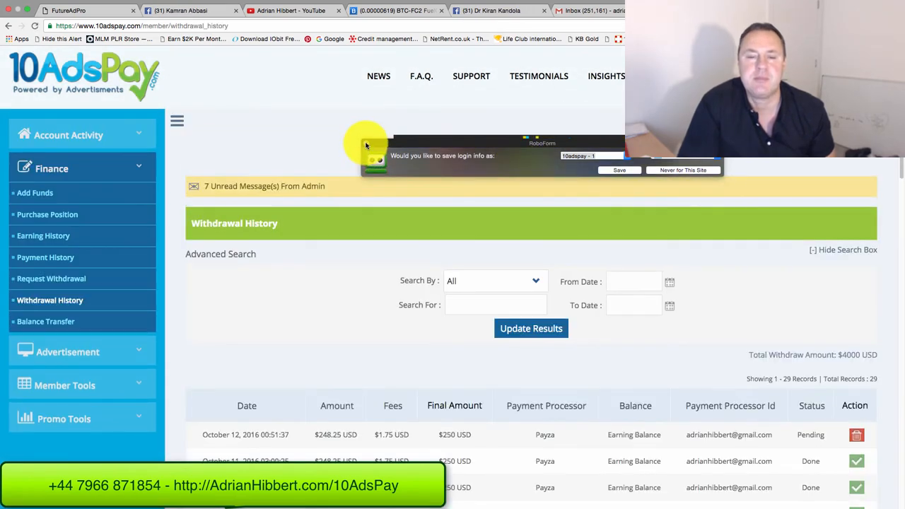
scroll(down, 3)
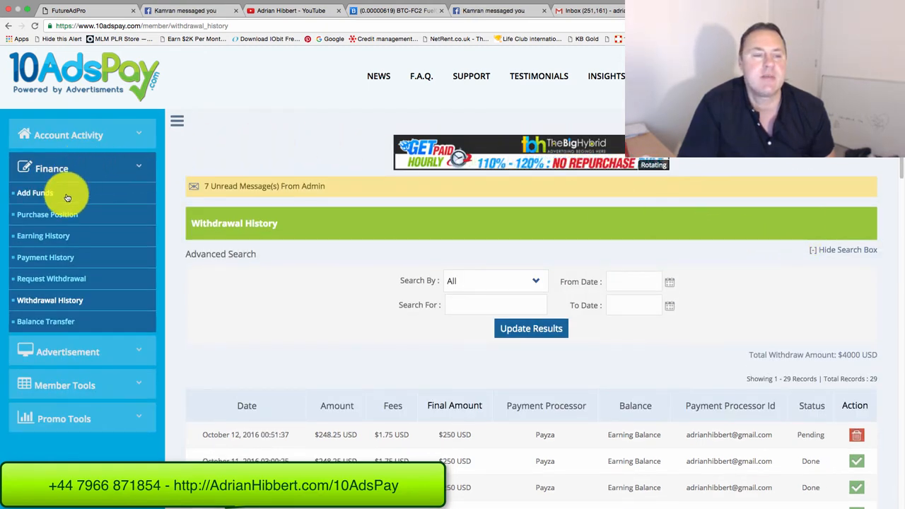
View Purchase Position's Current Balance table, including the $4,486.618 Payza earning balance
click(47, 214)
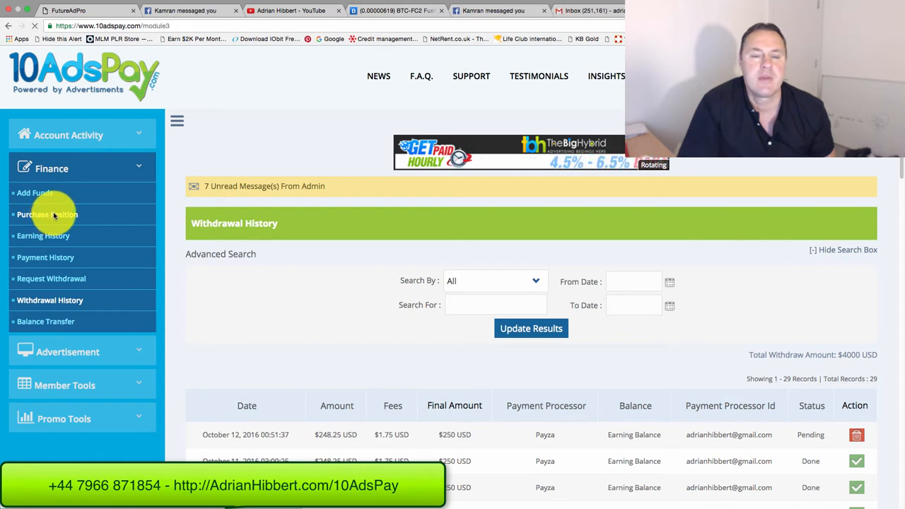
click(47, 214)
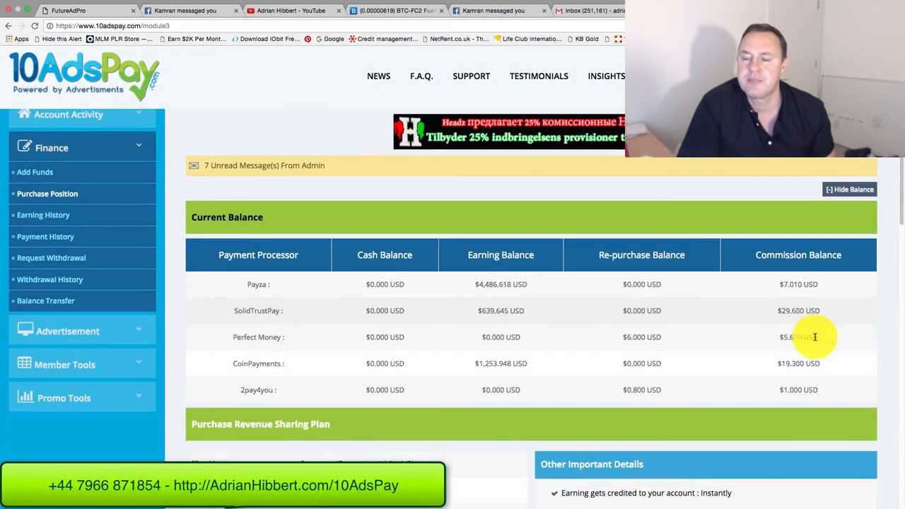
scroll(down, 3)
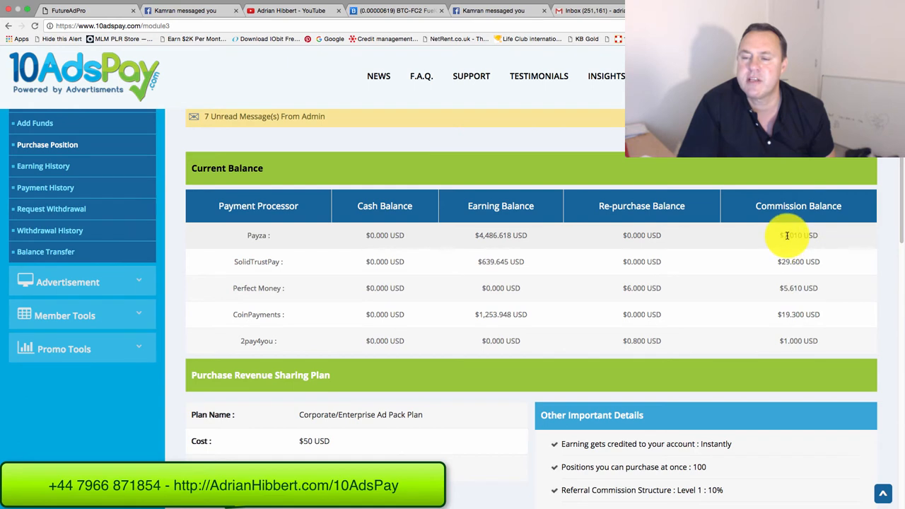
mouse_move(789, 243)
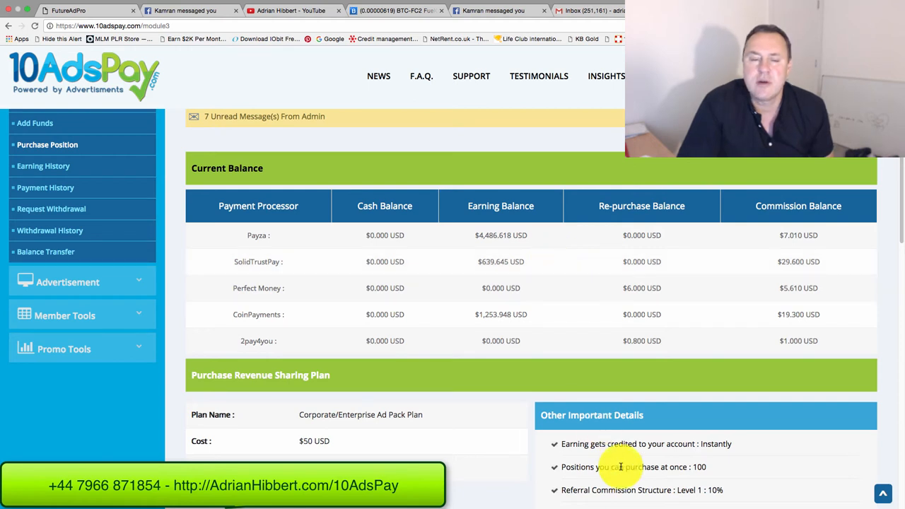
mouse_move(66, 289)
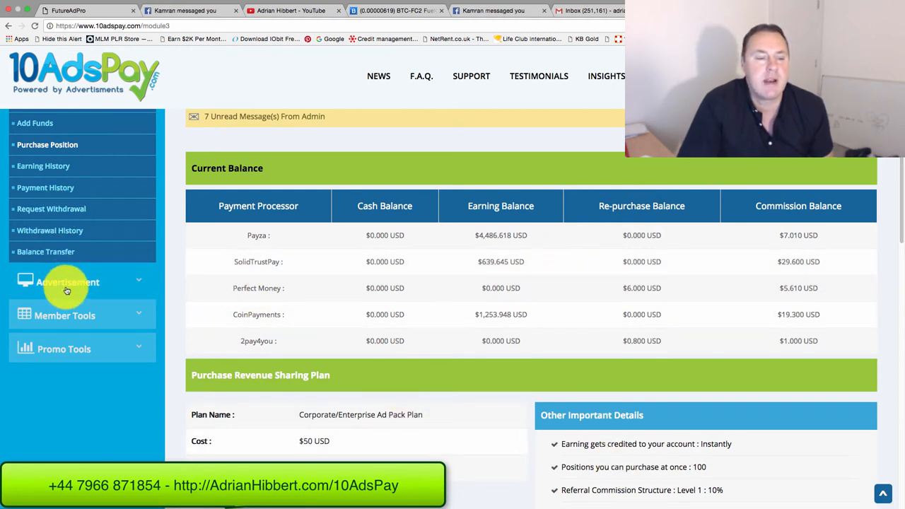
Browse the My Websites list of 197 advertised sites and their credits under Advertisement
click(67, 282)
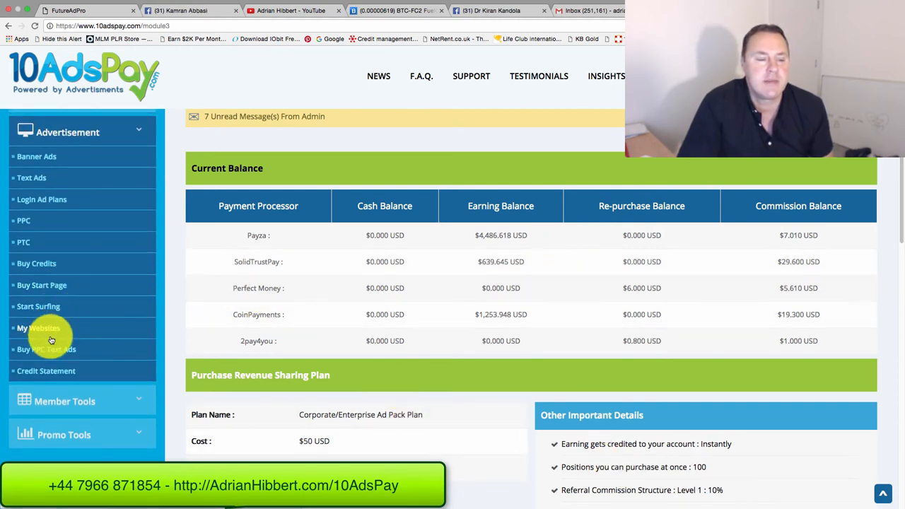
click(38, 327)
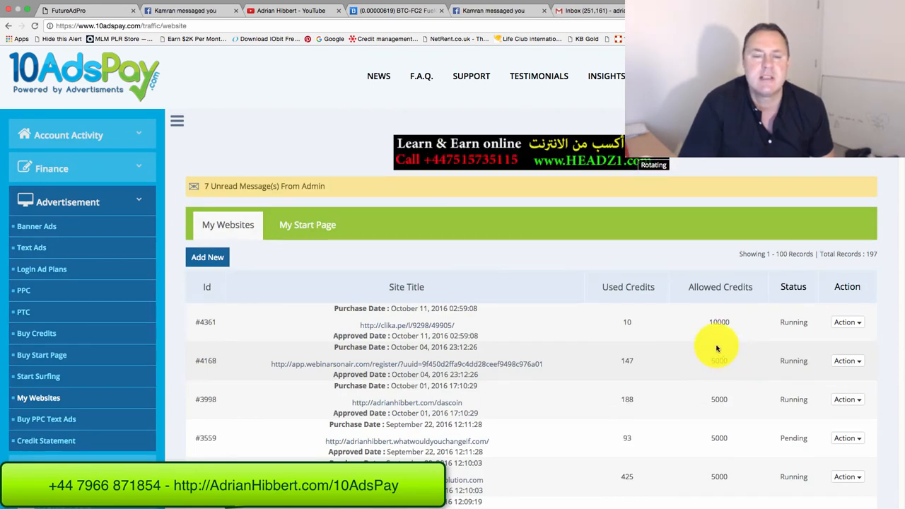
scroll(down, 3)
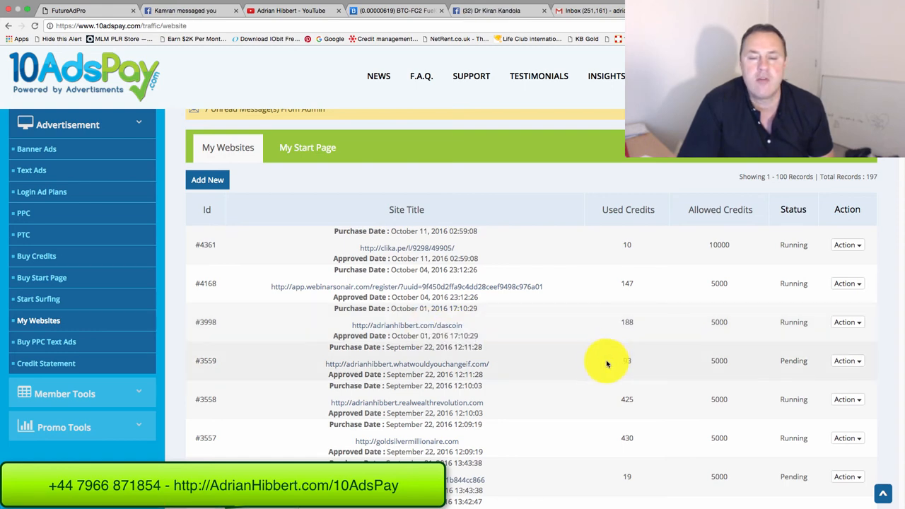
scroll(down, 3)
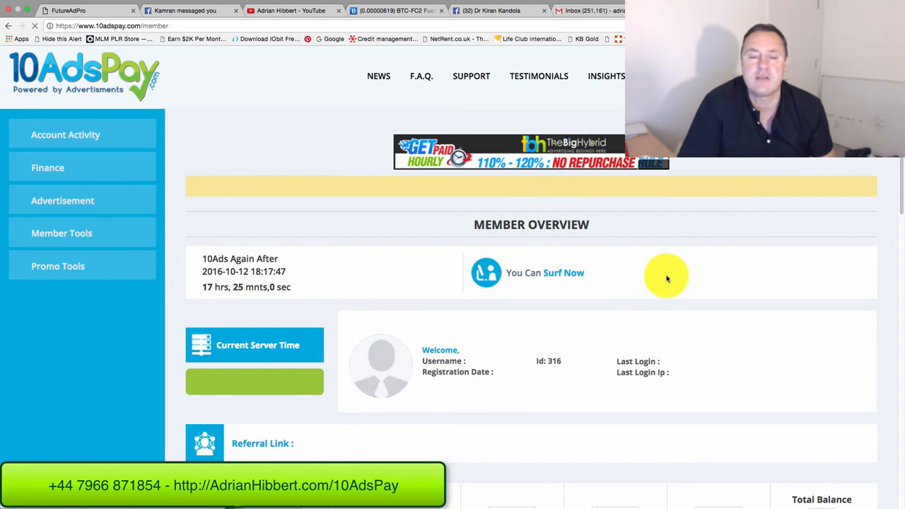
scroll(down, 3)
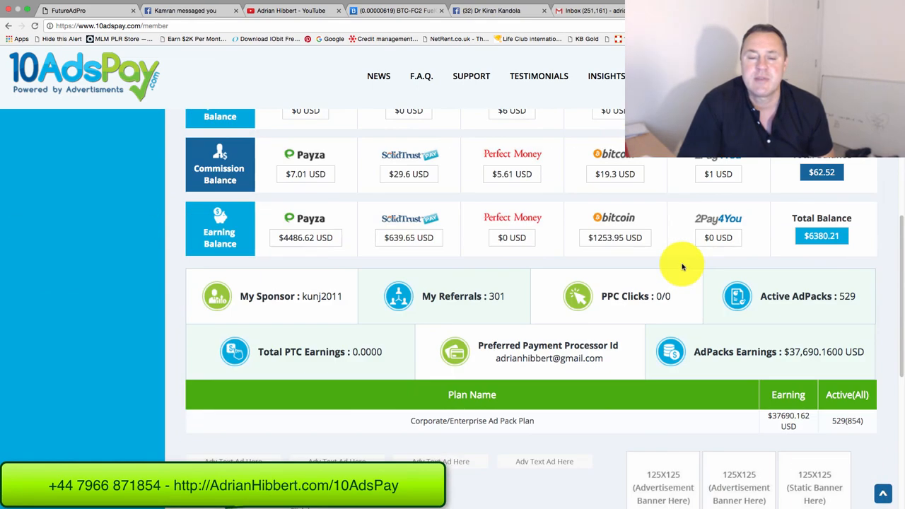
scroll(up, 3)
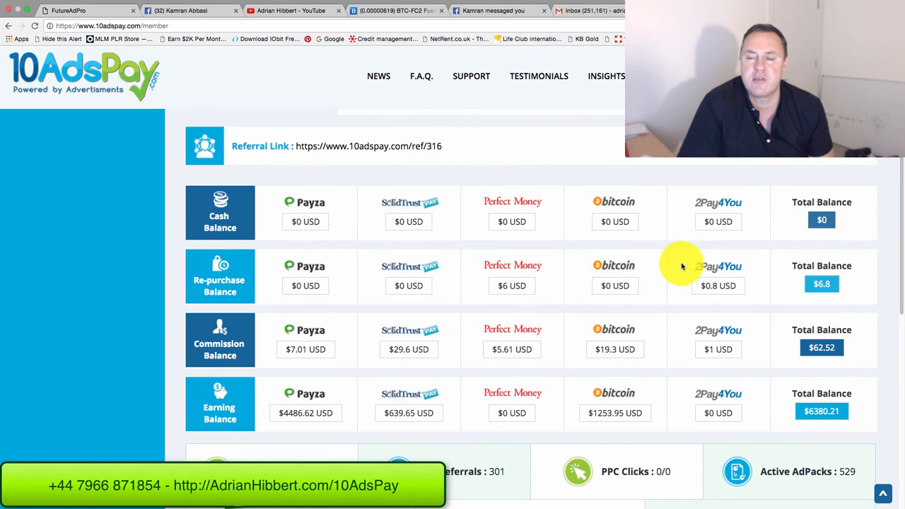
scroll(down, 3)
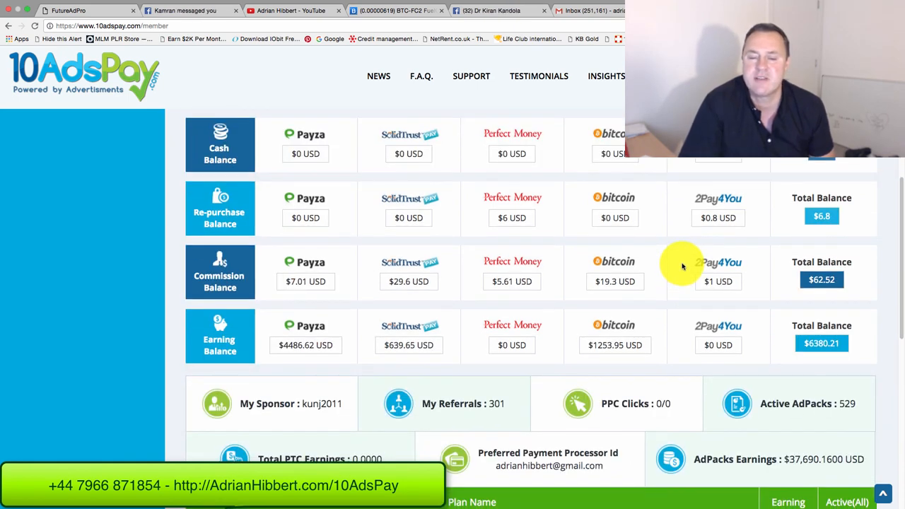
scroll(down, 3)
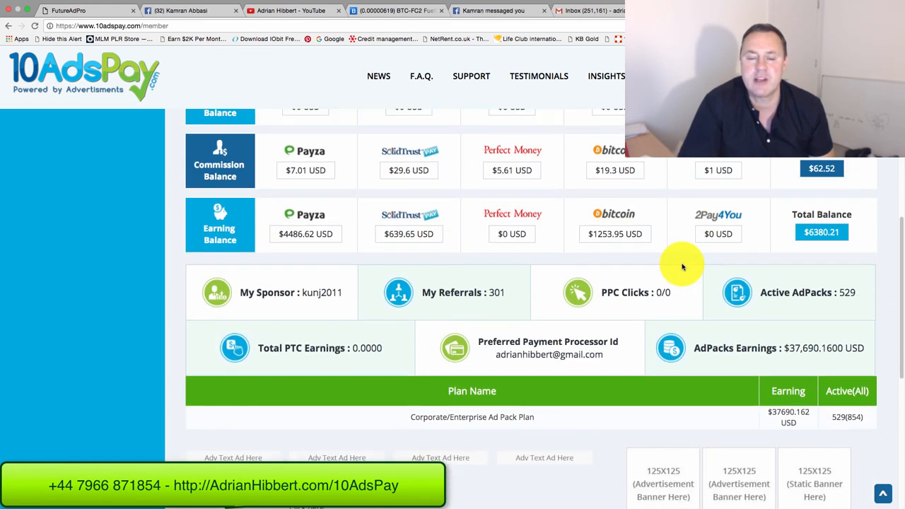
scroll(up, 3)
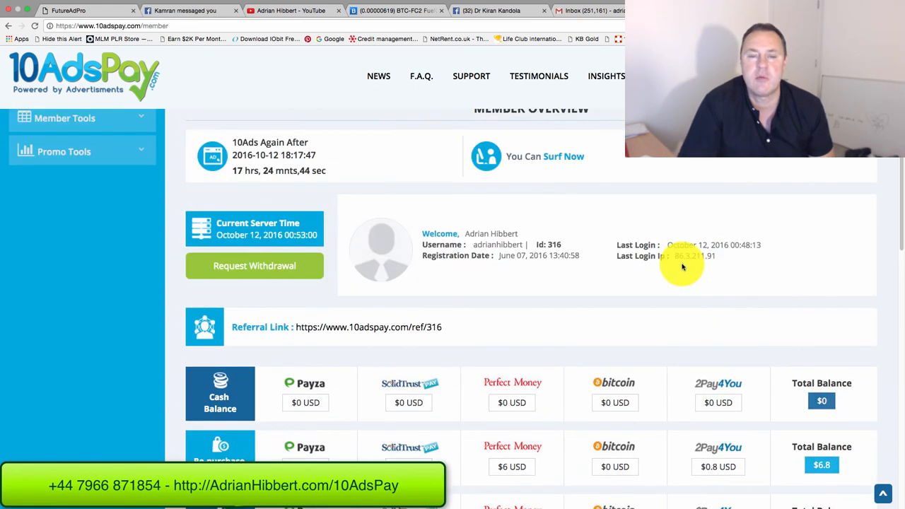